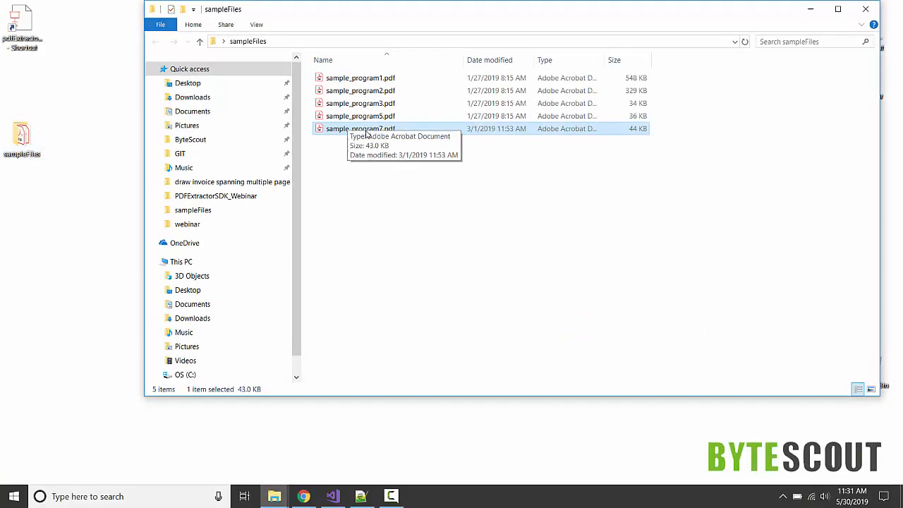
Review sample_program7.pdf's repeated OCR test lines in Acrobat, then grab the file and return to Visual Studio
double_click(360, 129)
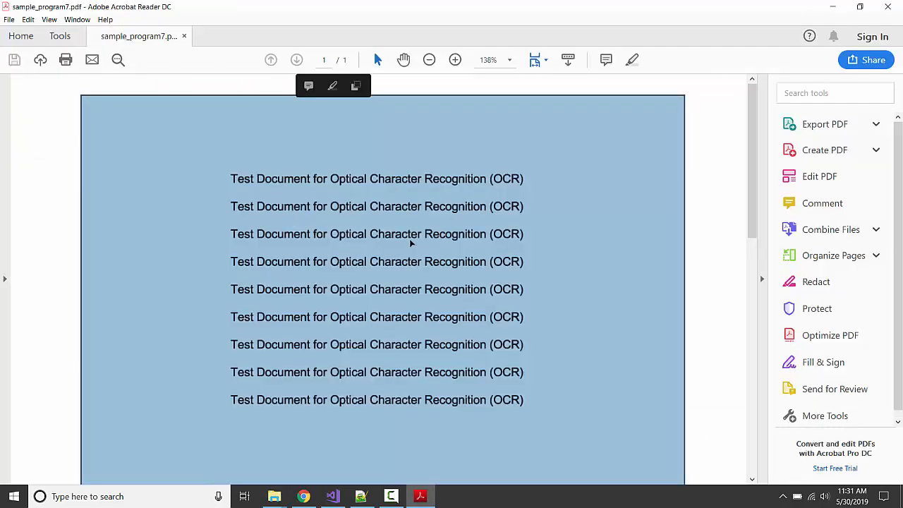
scroll(down, 3)
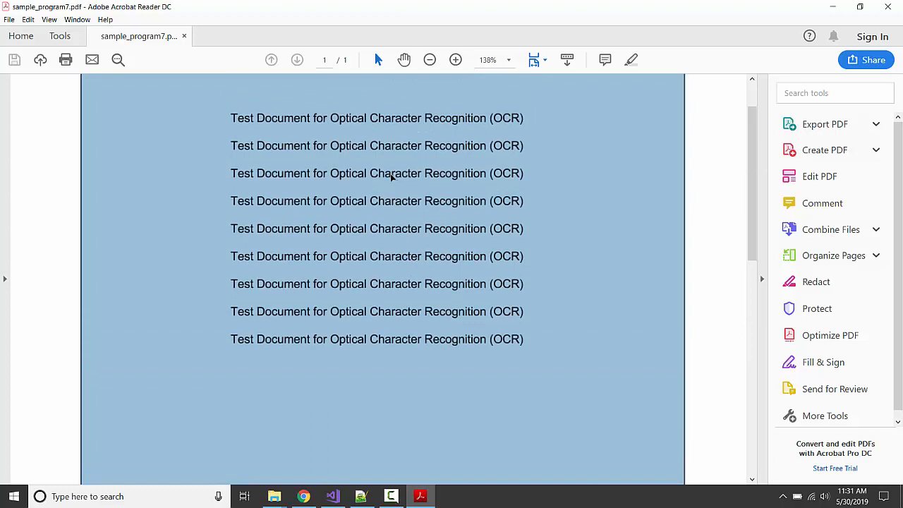
mouse_move(492, 184)
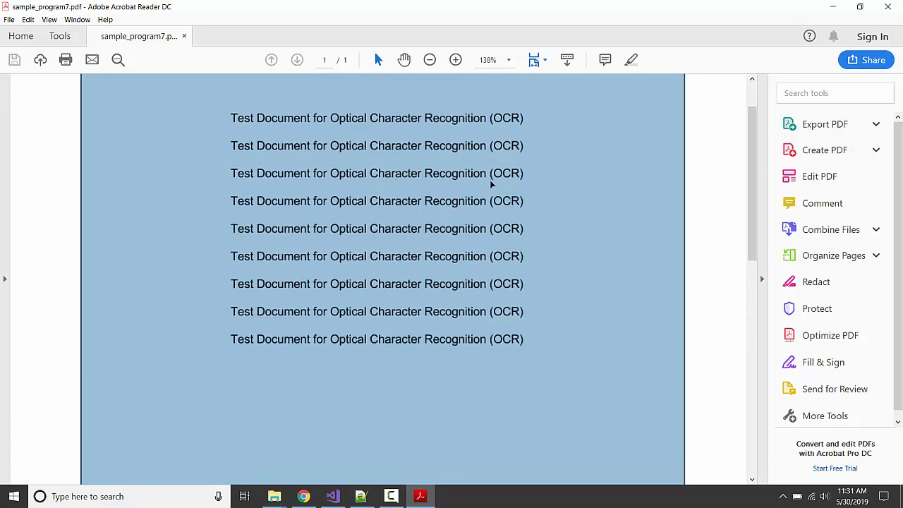
mouse_move(425, 164)
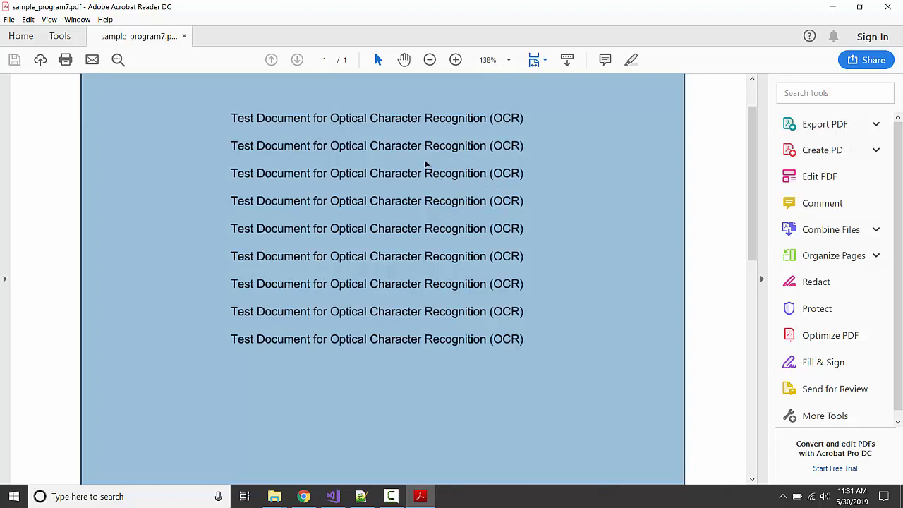
mouse_move(365, 173)
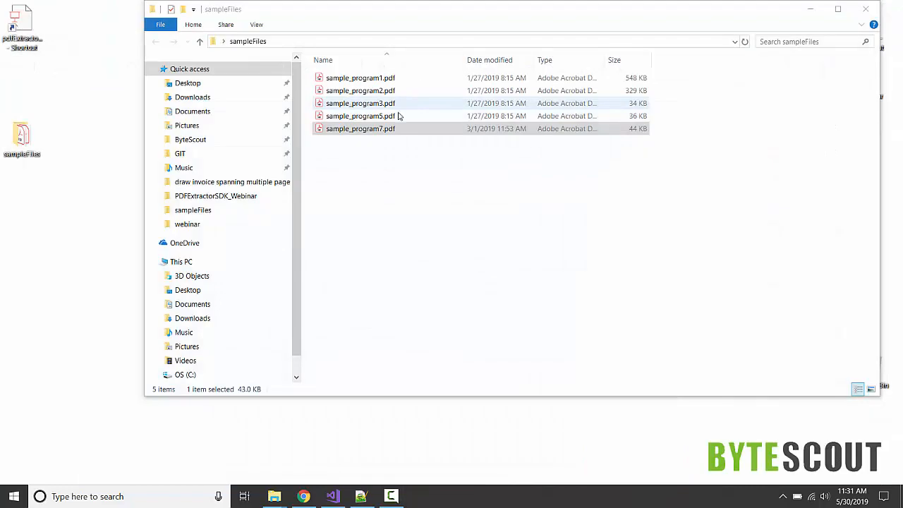
right_click(360, 128)
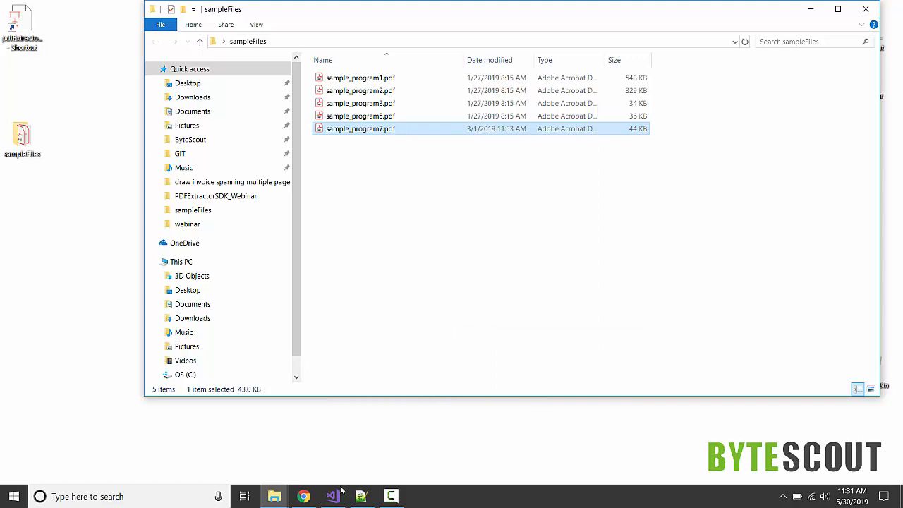
click(332, 496)
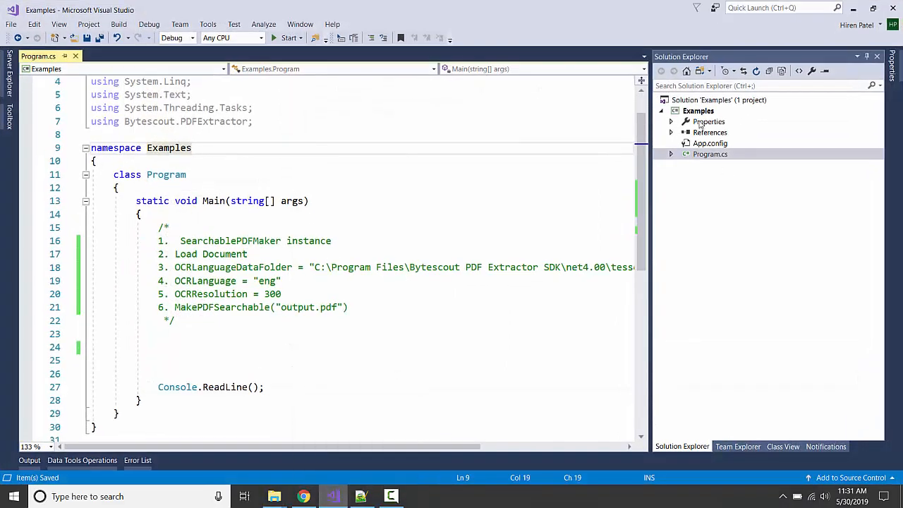
Paste sample_program7.pdf into the Examples project alongside Program.cs
right_click(699, 110)
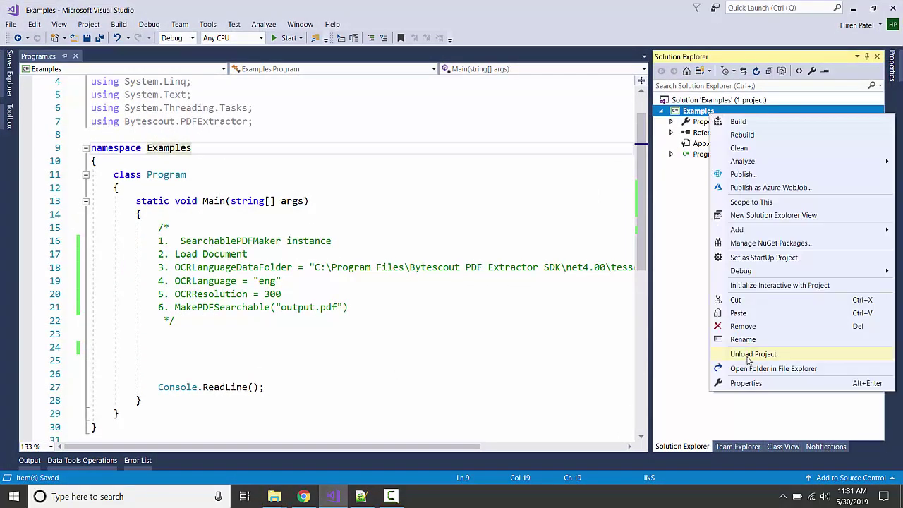
mouse_move(738, 313)
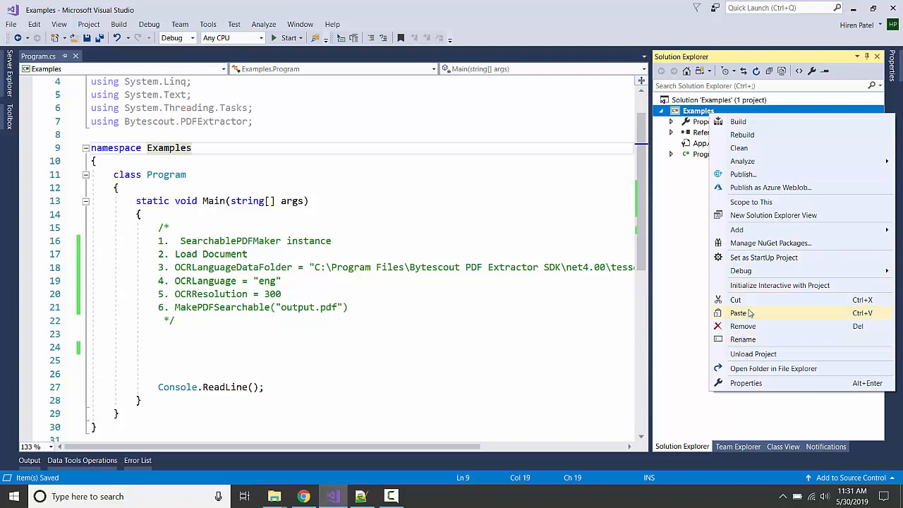
click(739, 313)
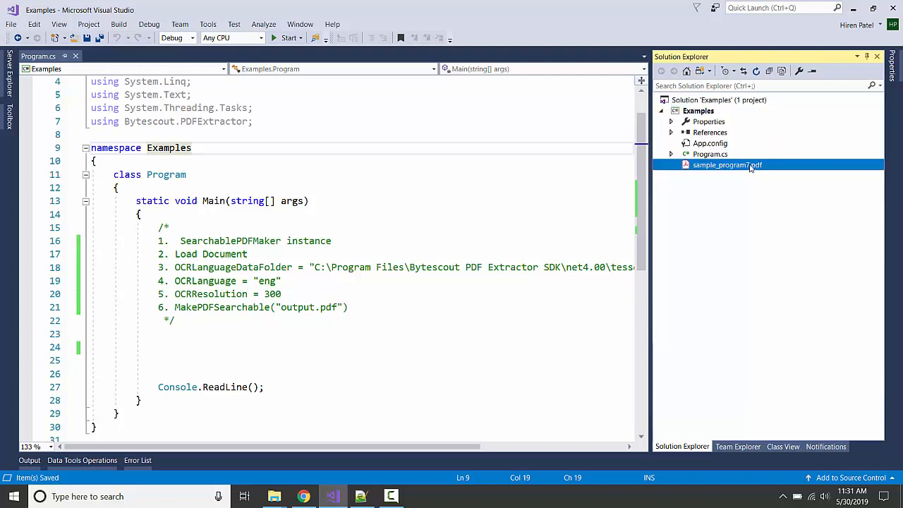
mouse_move(695, 300)
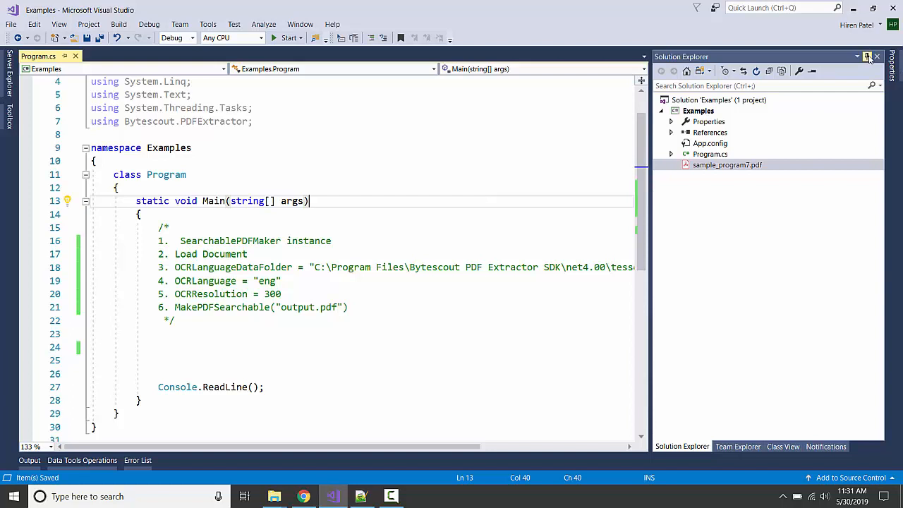
Auto-hide Solution Explorer and select the tessdata folder path in the line 18 comment
click(866, 56)
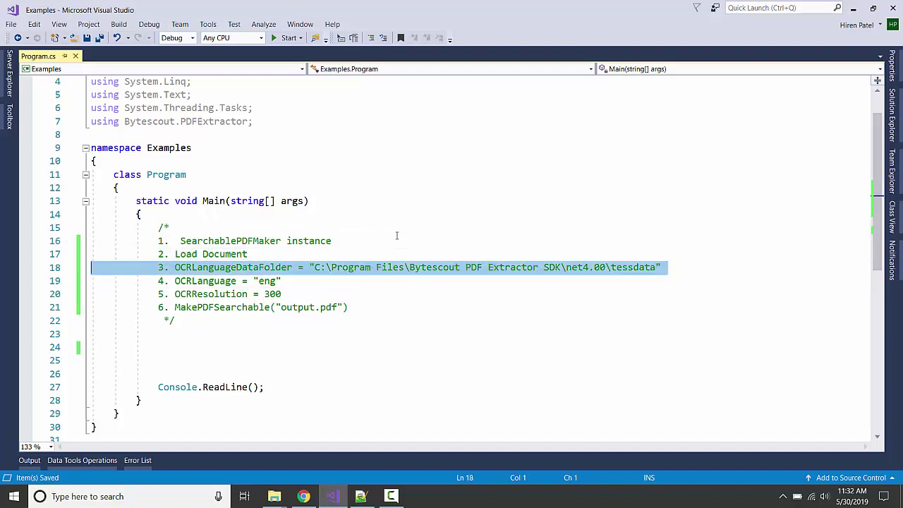
mouse_move(654, 273)
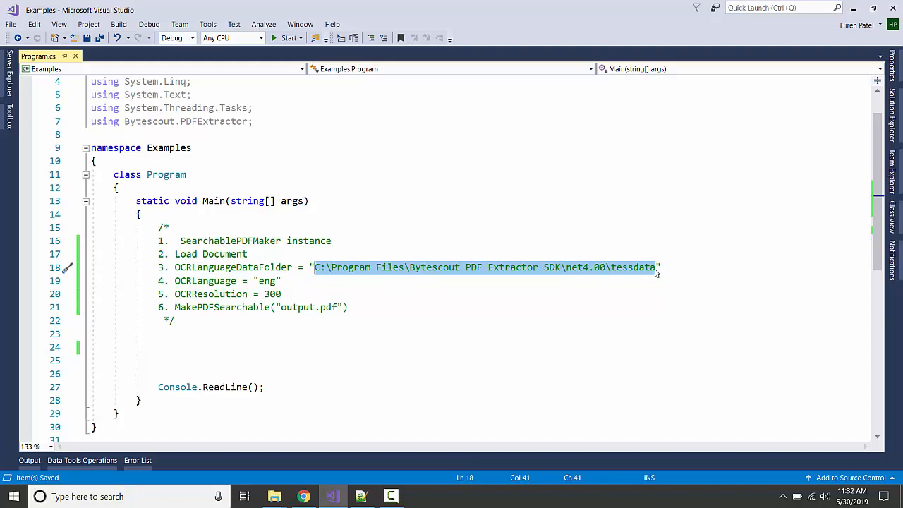
click(273, 496)
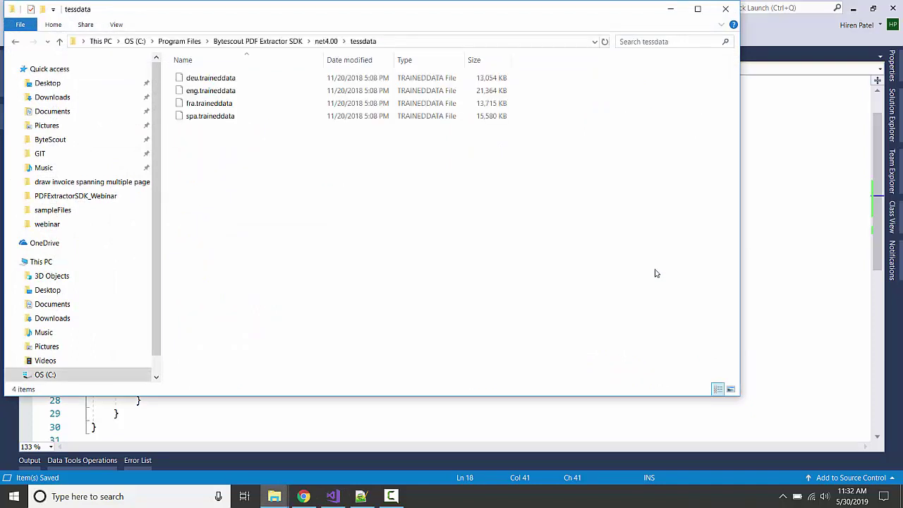
mouse_move(325, 184)
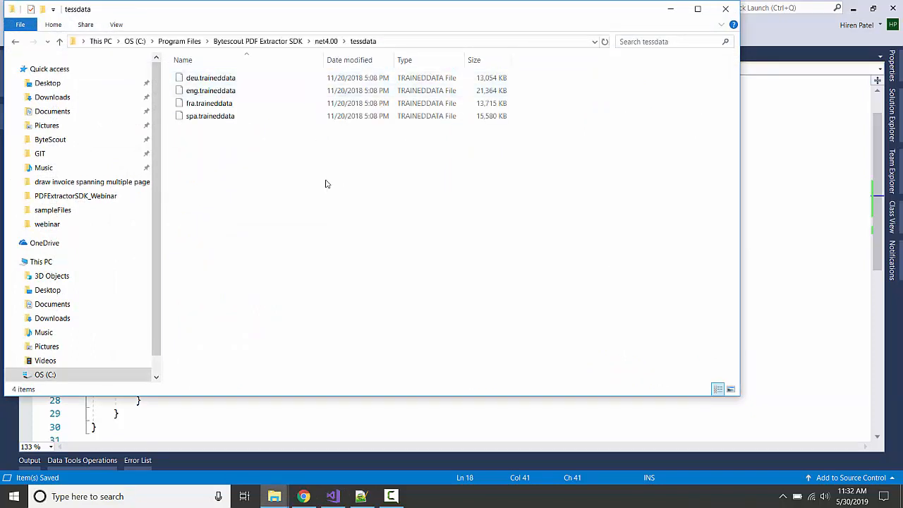
mouse_move(383, 176)
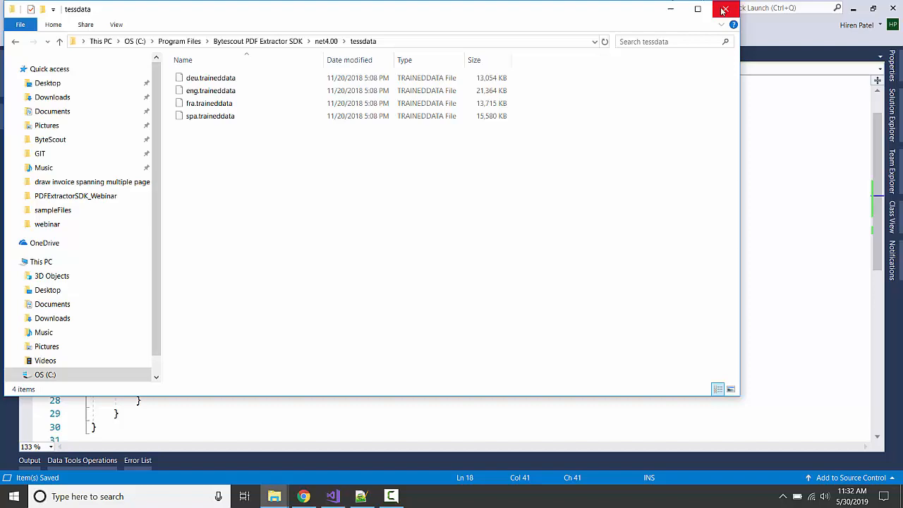
Close the tessdata folder window after checking the deu, eng, fra and spa files
click(726, 9)
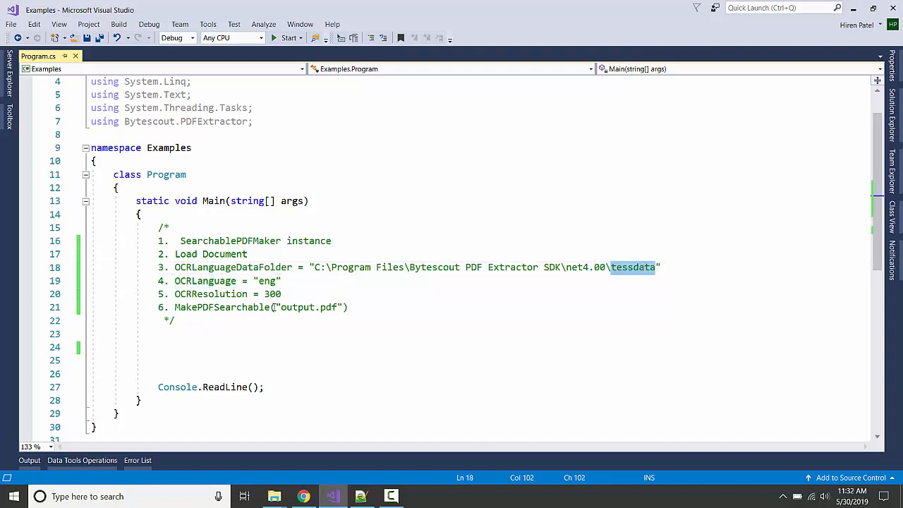
click(175, 295)
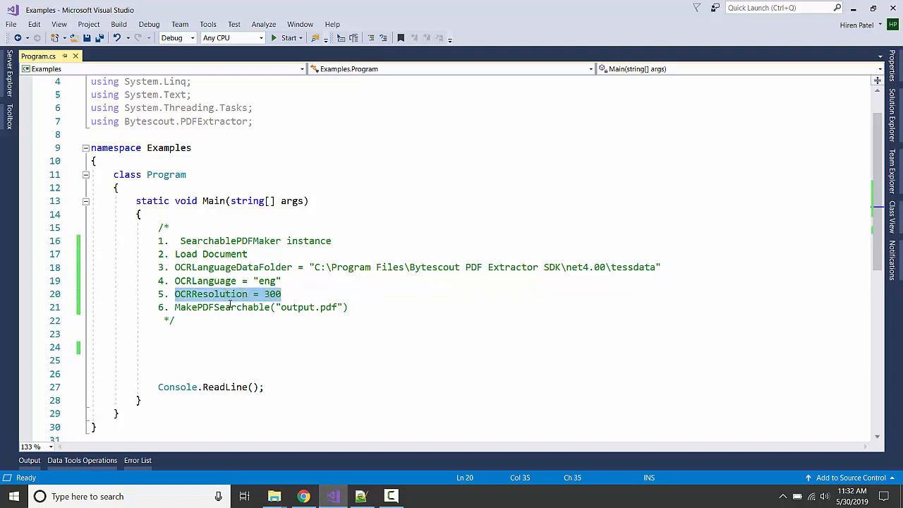
click(206, 346)
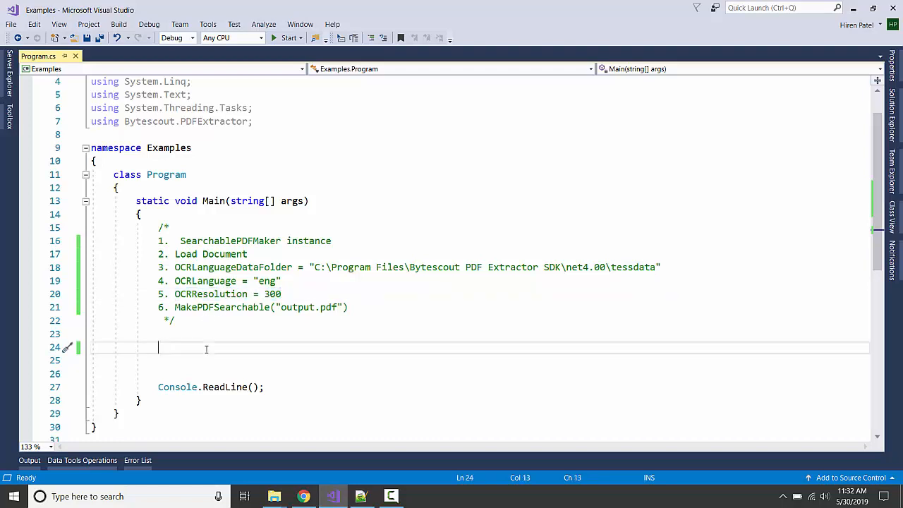
Write a using block creating a SearchablePDFMaker with "demo" registration credentials
text(using (S)
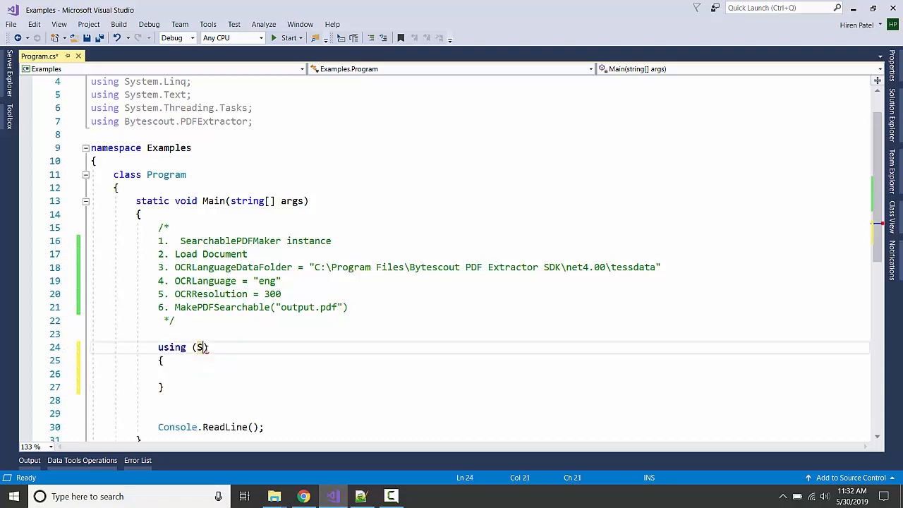
text(earchablePDFMaker s)
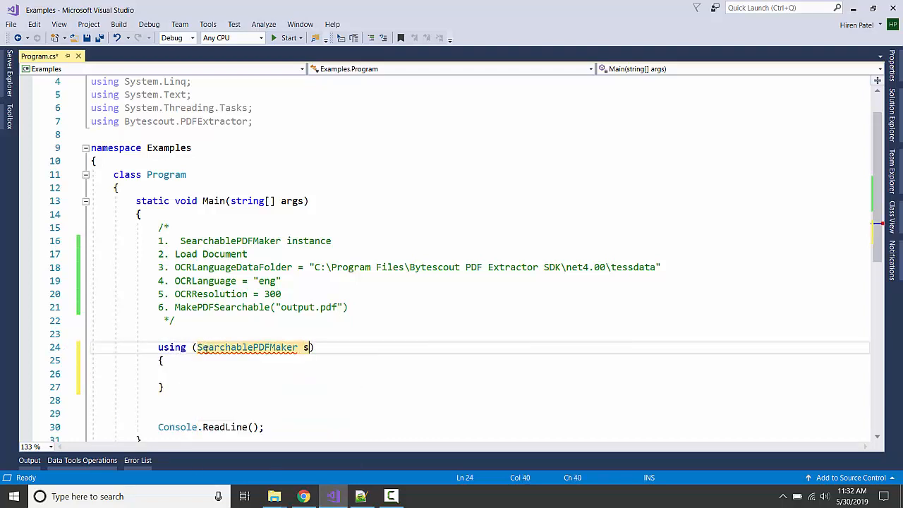
text(earchablePDFMaker)
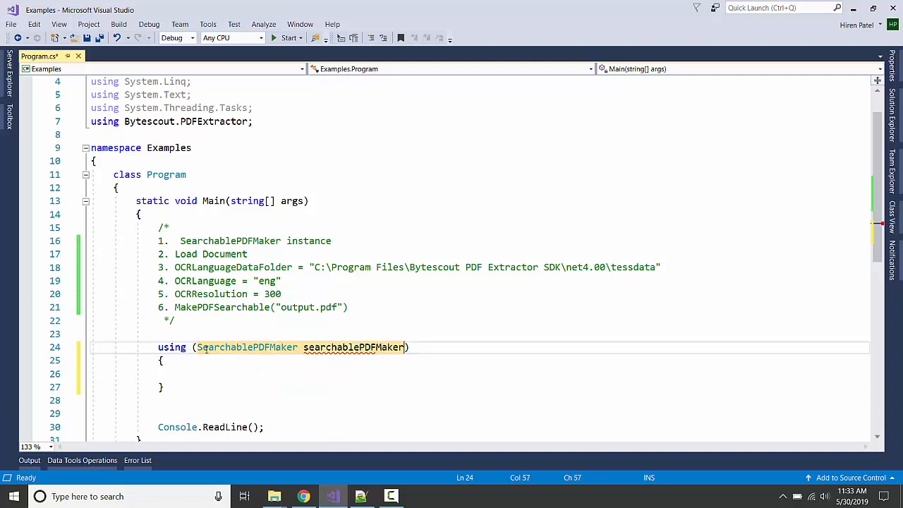
text(= new SearchablePDFMaker("d)
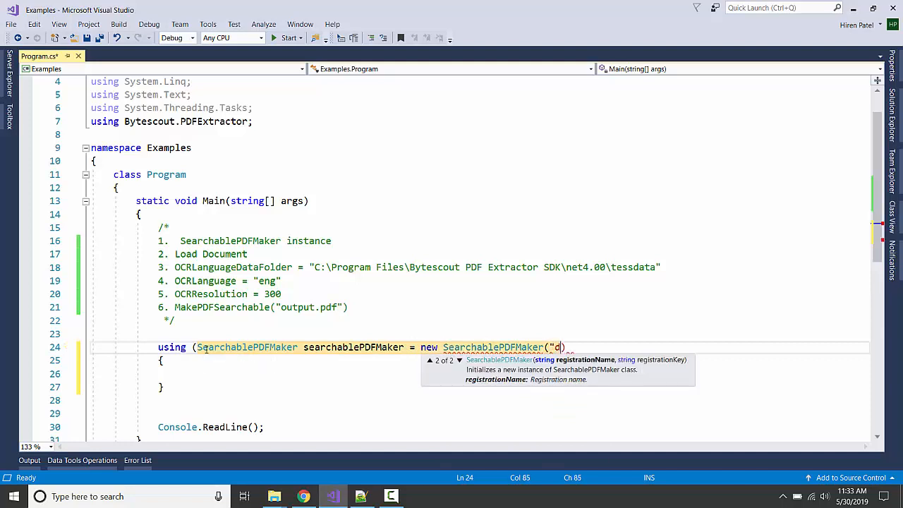
text(emo",)
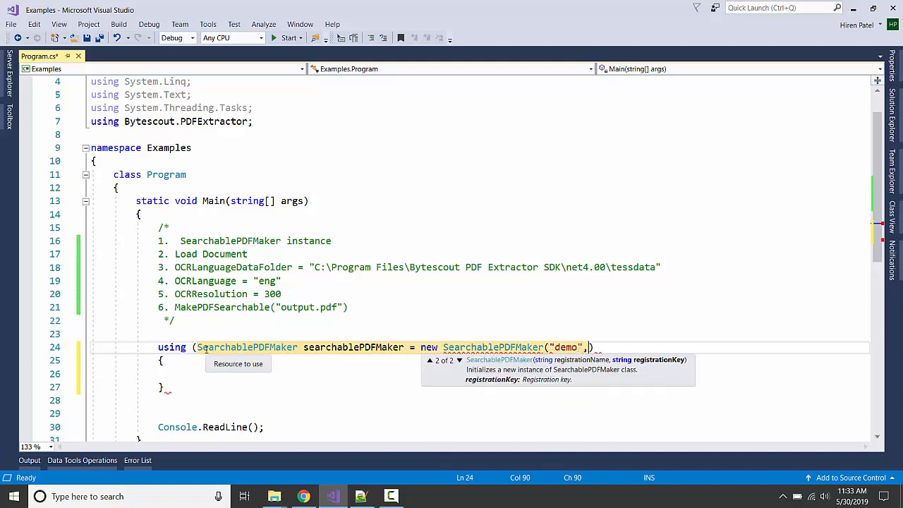
text("demo")
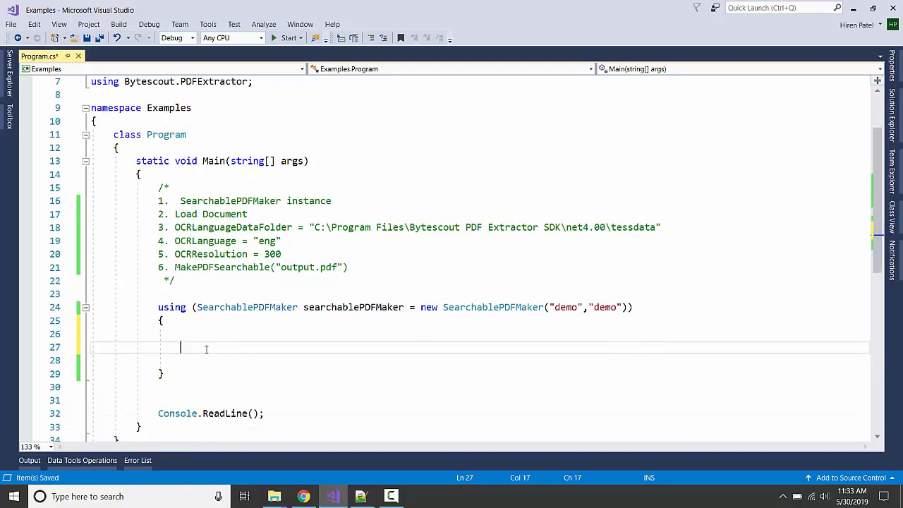
Load sample_program7.pdf and start an empty OCRLanguageDataFolder assignment
text(searchablePDFMaker.LoadDocumentFromFile("")
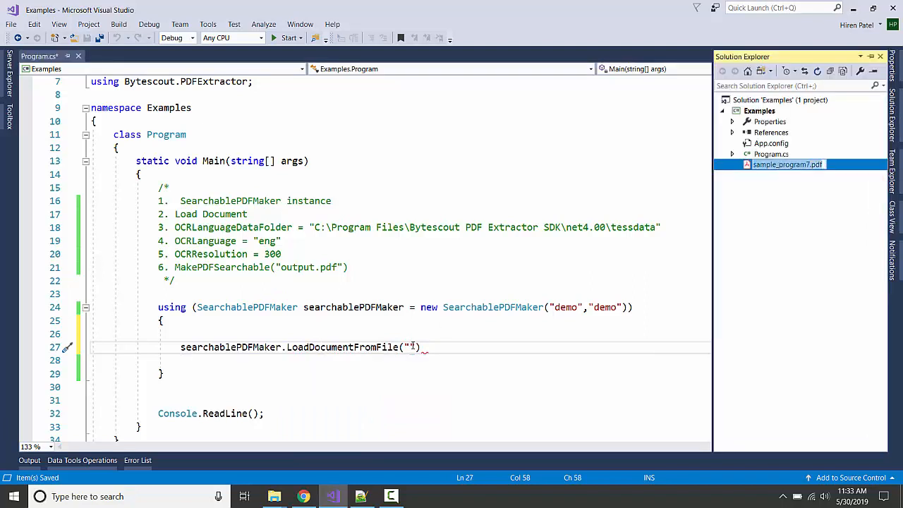
text(sample_program7.pdf)
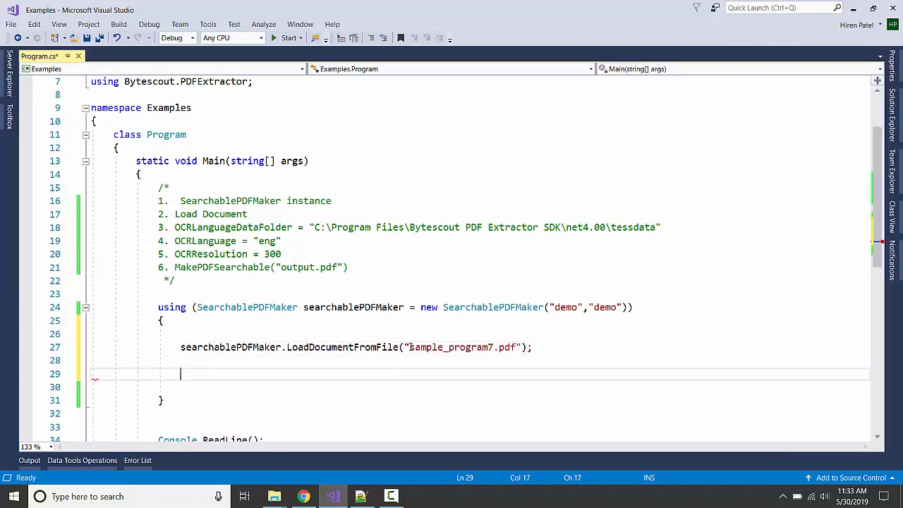
text(searchablePDFMaker)
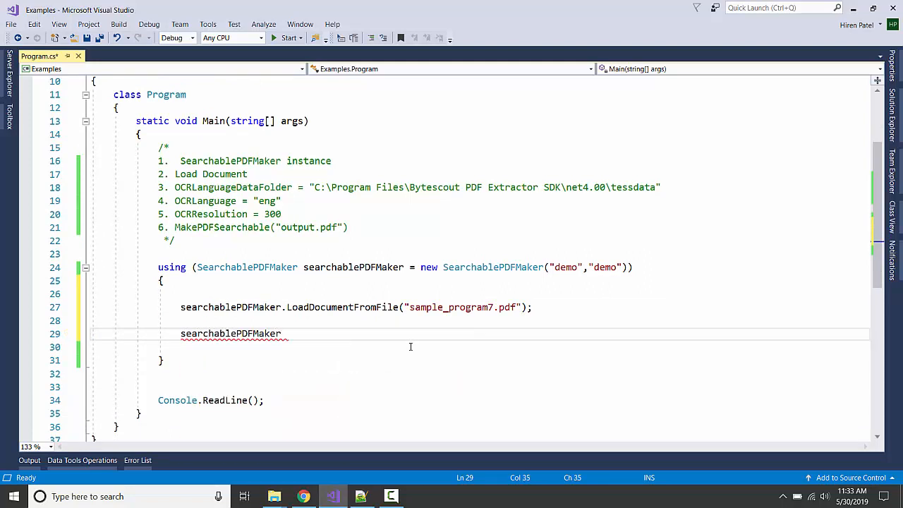
text(.ocr)
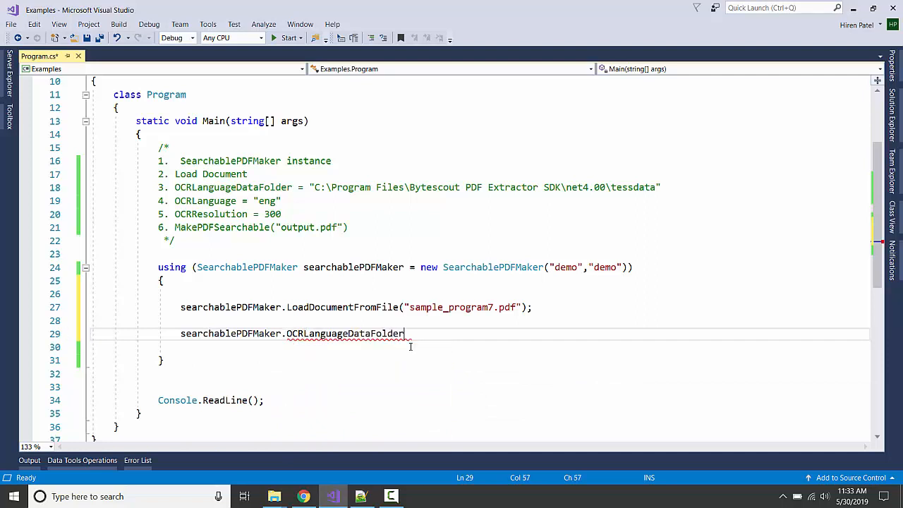
text(= "")
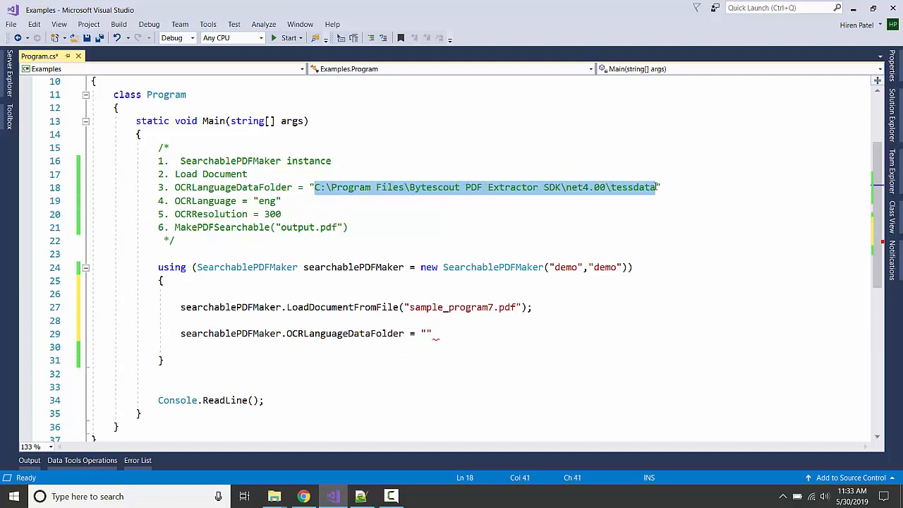
Set the OCR data folder to the Bytescout net4.00 tessdata path and language to "eng"
click(181, 320)
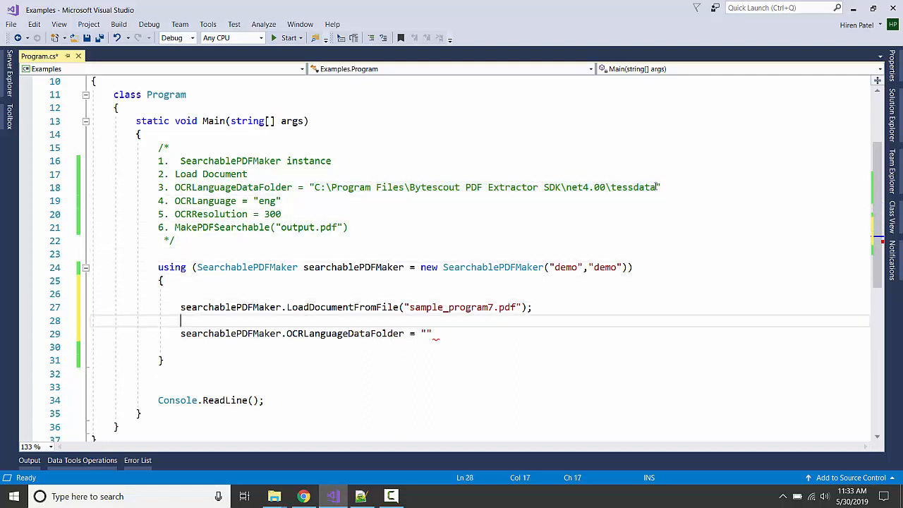
text(C:\Program Files\Bytescout PDF Extractor SDK\net4.00\tessdata)
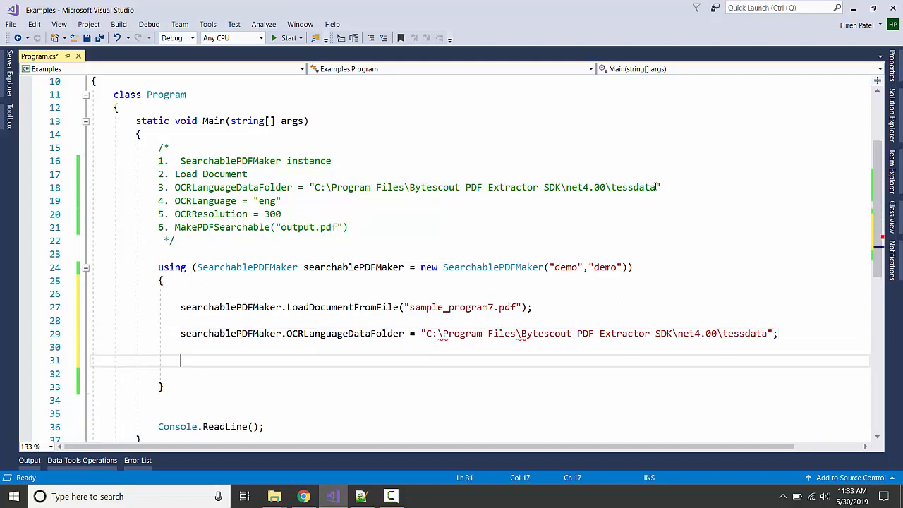
text(searchablePDFMaker.OCRLanguage =)
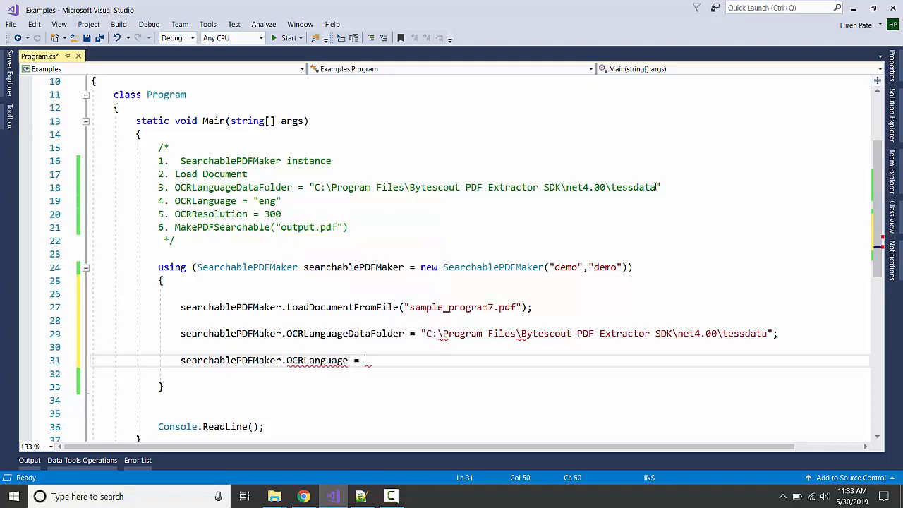
text("eng")
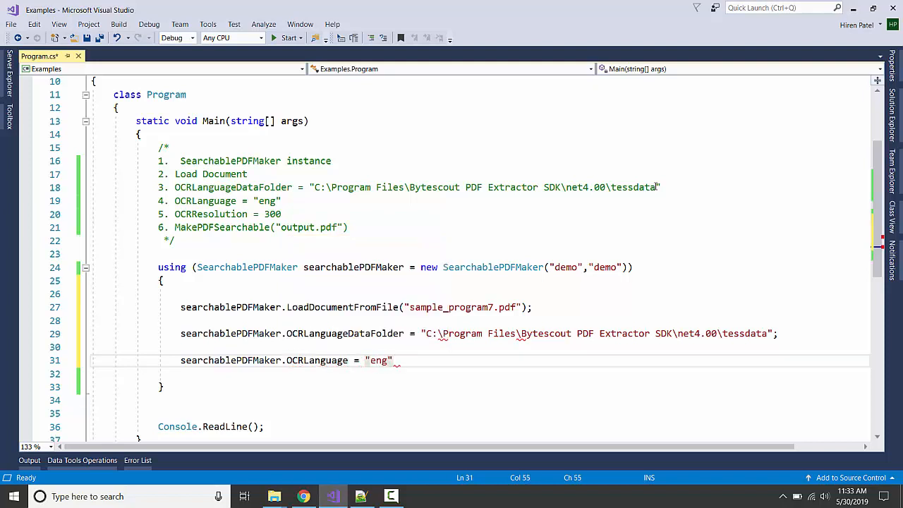
Set OCRResolution to 300 and add MakePDFSearchable("output.pdf")
text(sea)
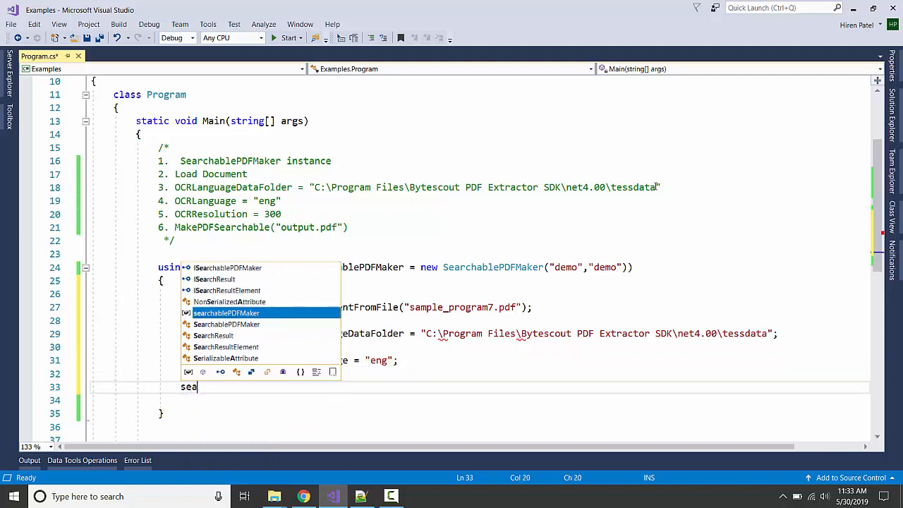
text(searchablePDFMaker.ocr)
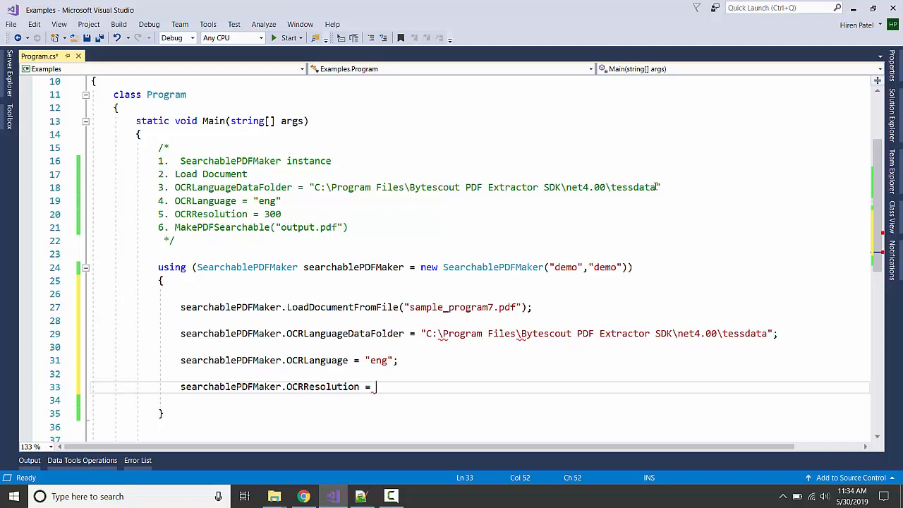
text(300;)
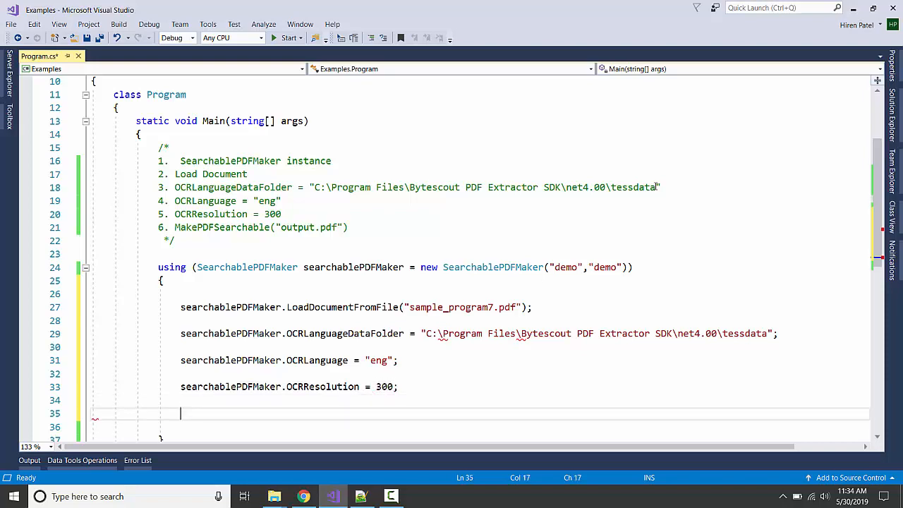
scroll(down, 3)
text(searchablePDFMaker.MakePDFSearchable(")
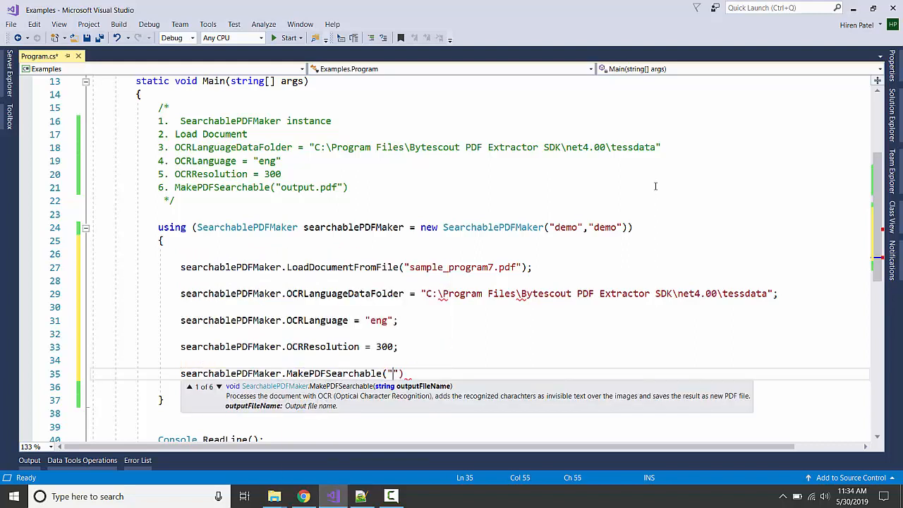
text(output.pdf)
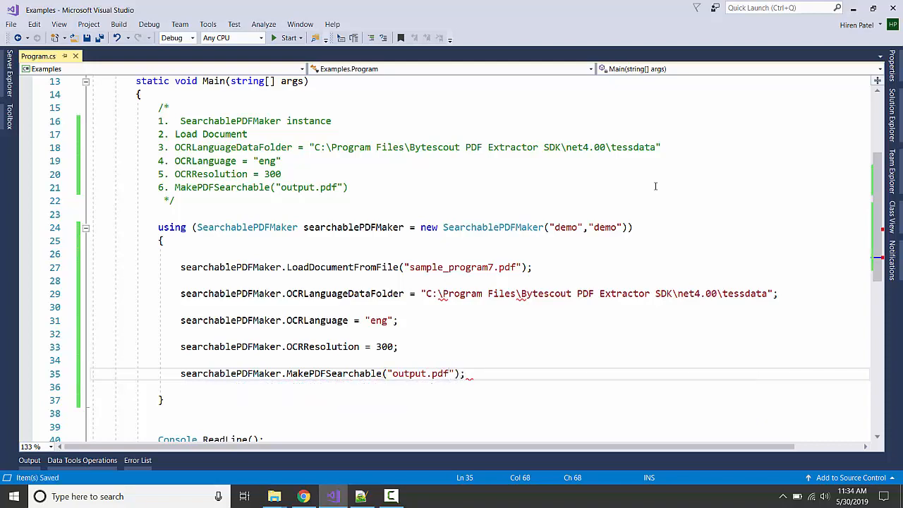
scroll(down, 3)
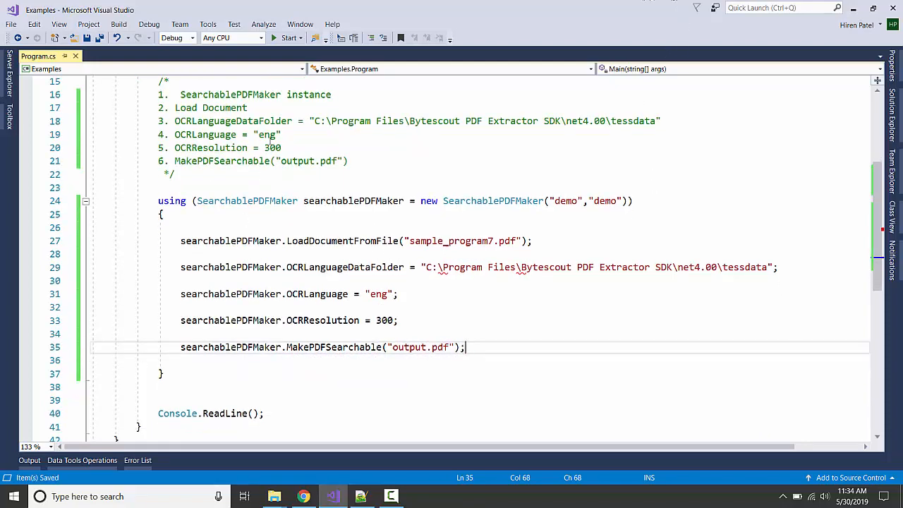
click(288, 38)
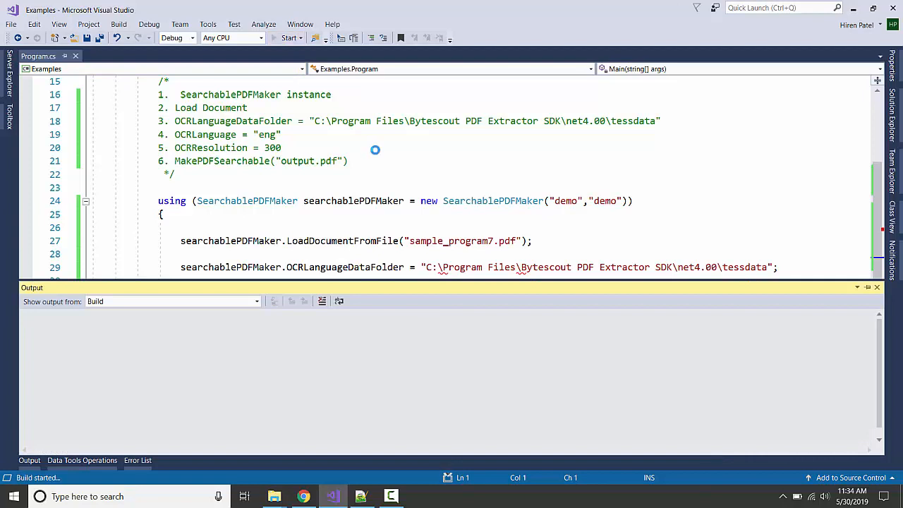
click(288, 37)
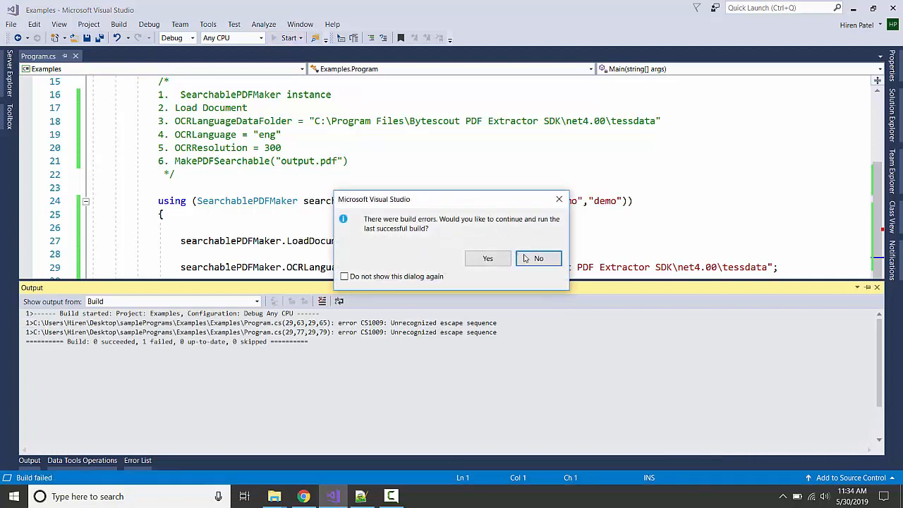
click(539, 259)
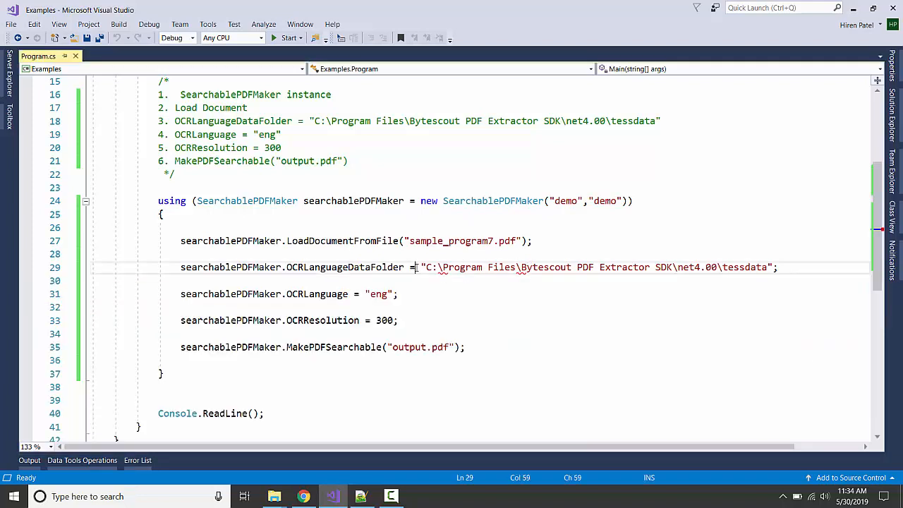
Make the tessdata path a verbatim @ string, run, and select text in bin\Debug output.pdf
text(@)
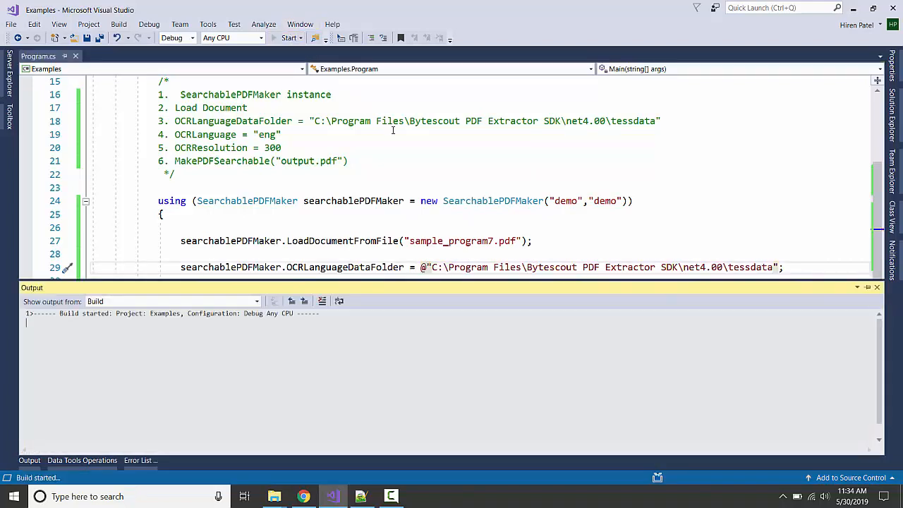
click(288, 37)
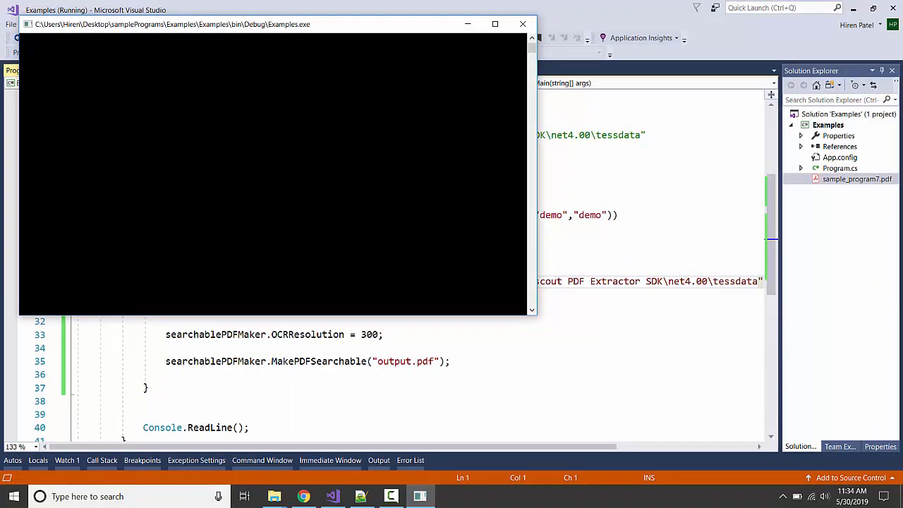
mouse_move(394, 135)
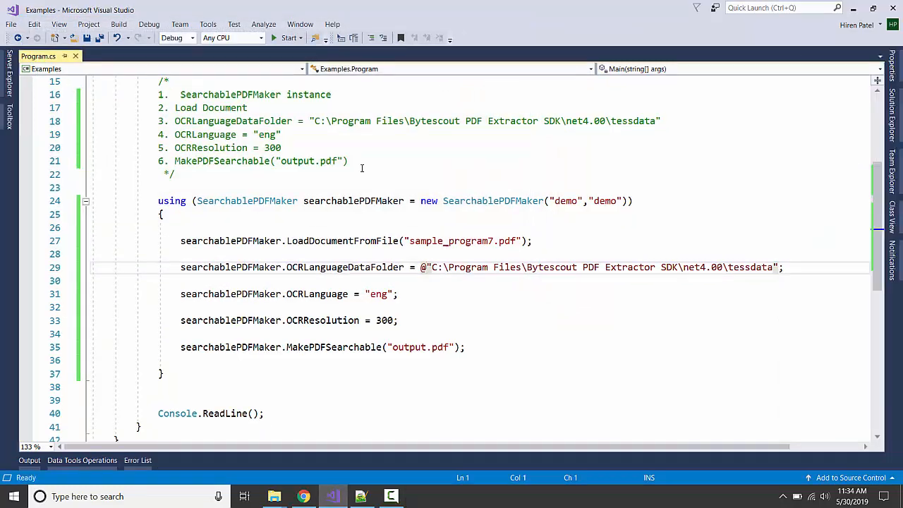
mouse_move(39, 57)
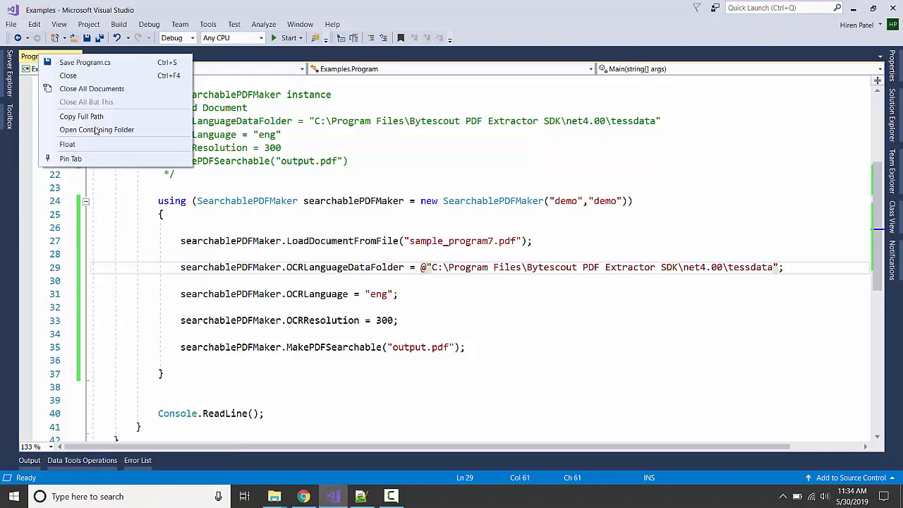
click(97, 129)
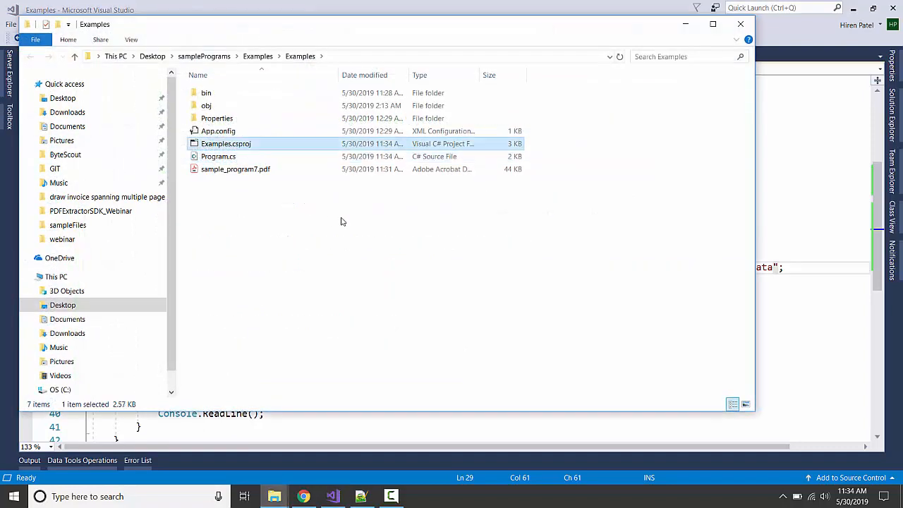
double_click(206, 92)
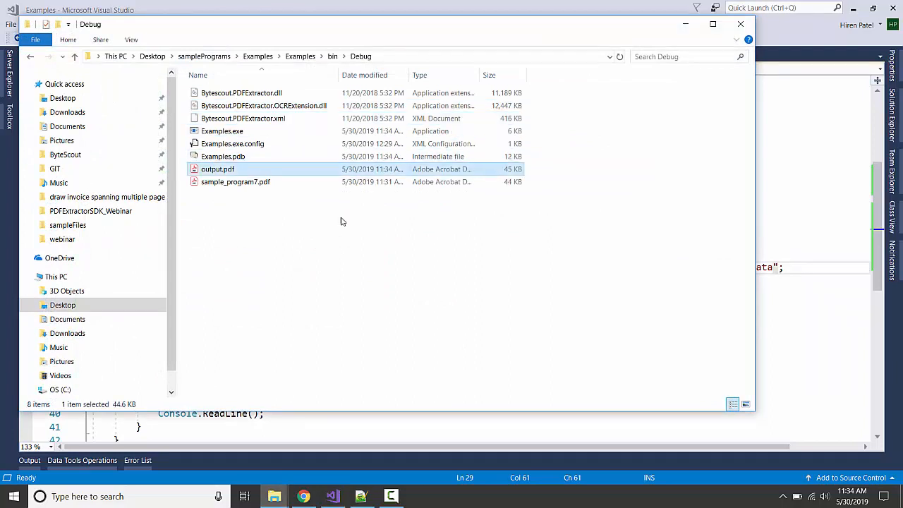
double_click(217, 169)
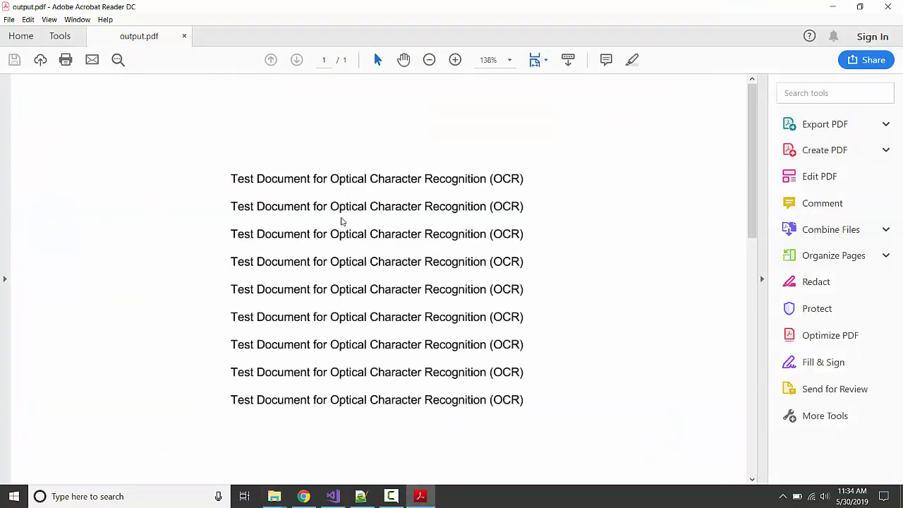
drag(331, 206, 484, 317)
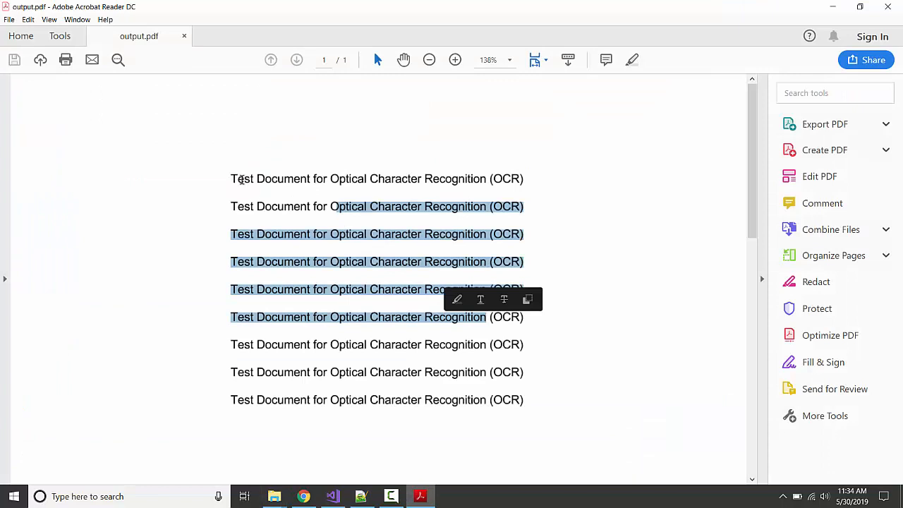